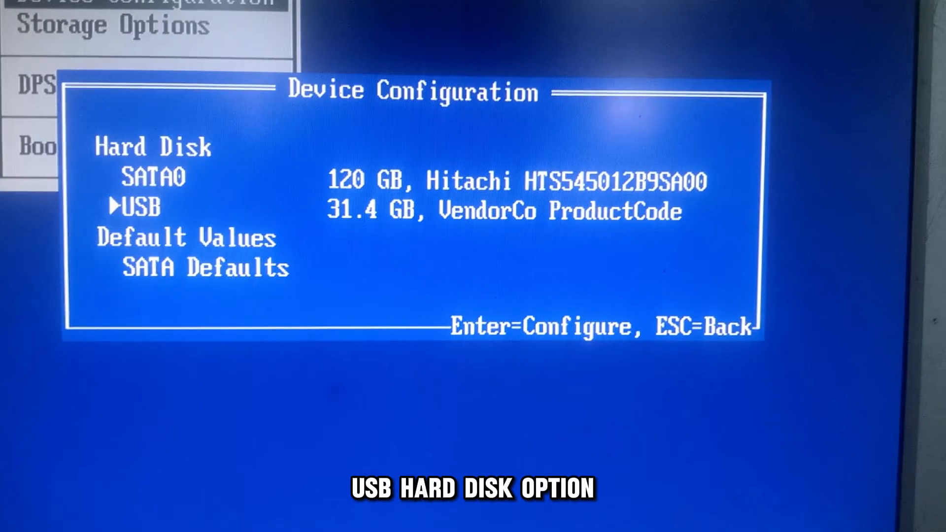
- Save the device configuration with the 31.4 GB USB drive via F10 and confirm Yes to reset
key("f10")
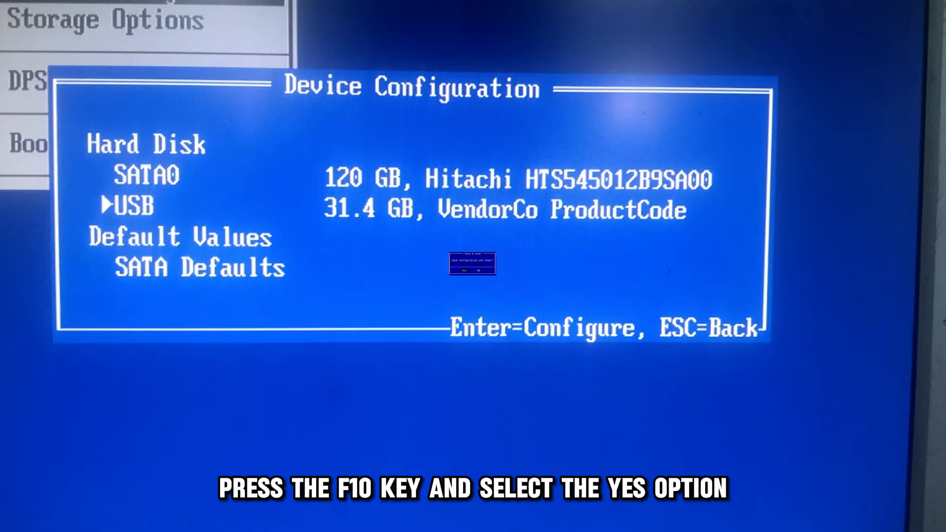
key("f10")
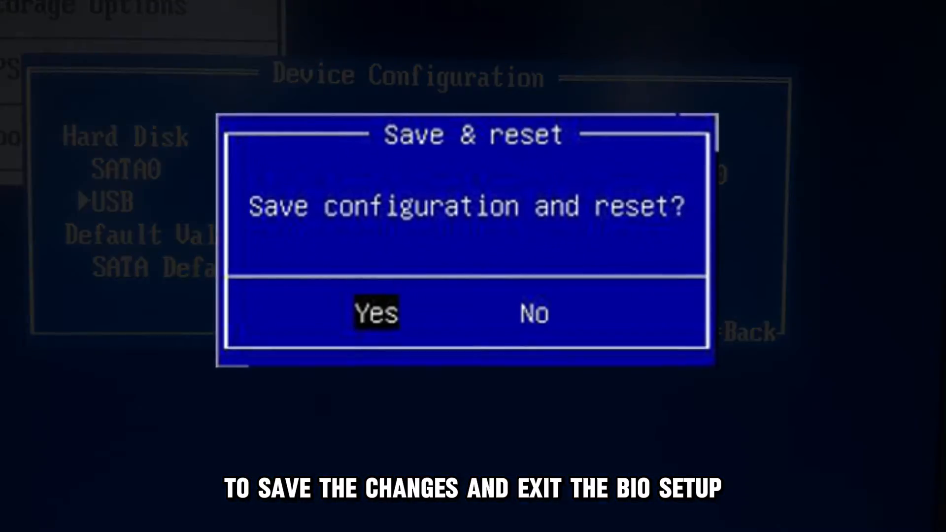
left_click(375, 312)
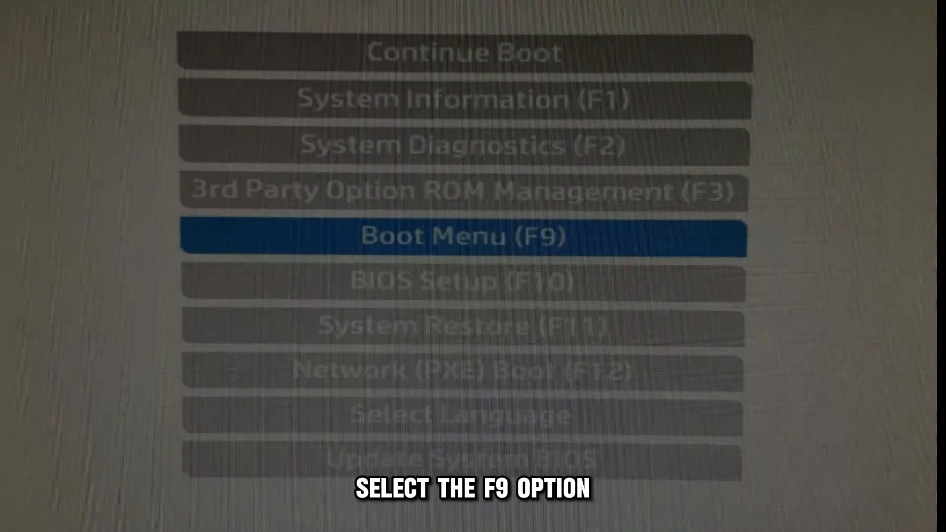